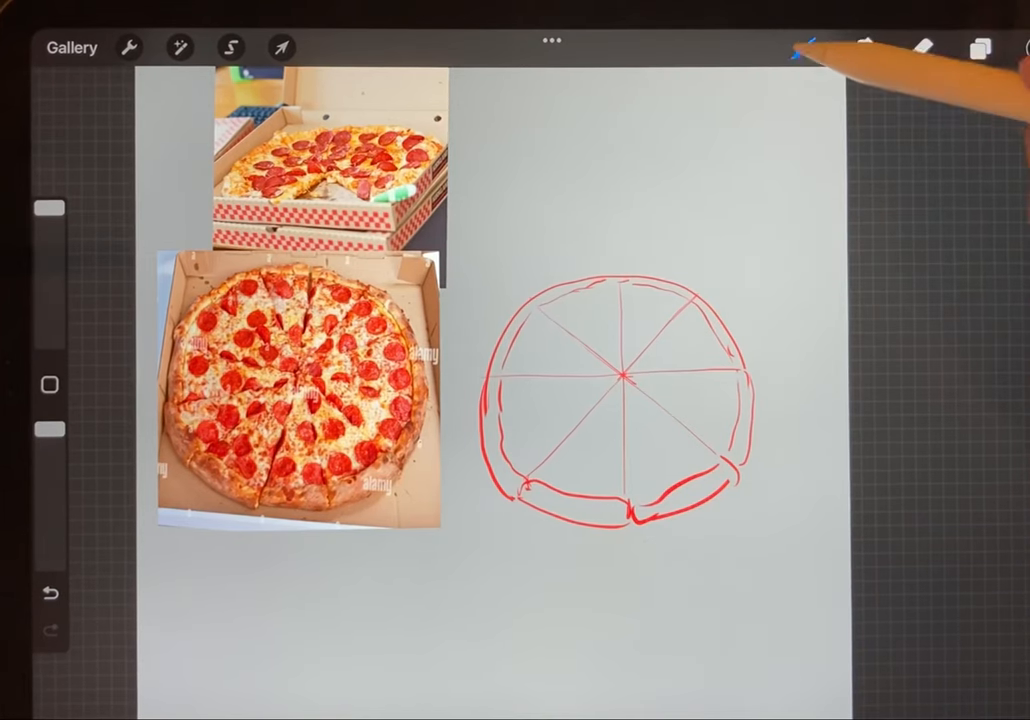
Toggle the Layers panel while adding pond reference photos and sketching lily pads.
{"action": "left_click", "coordinate": [978, 48]}
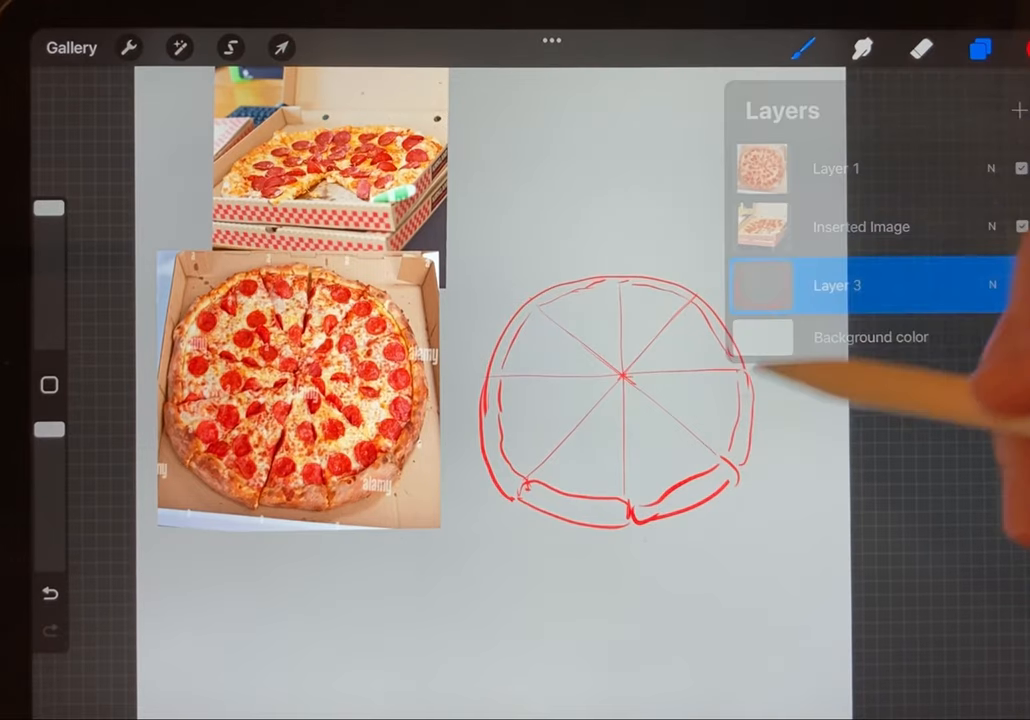
{"action": "left_click", "coordinate": [980, 48]}
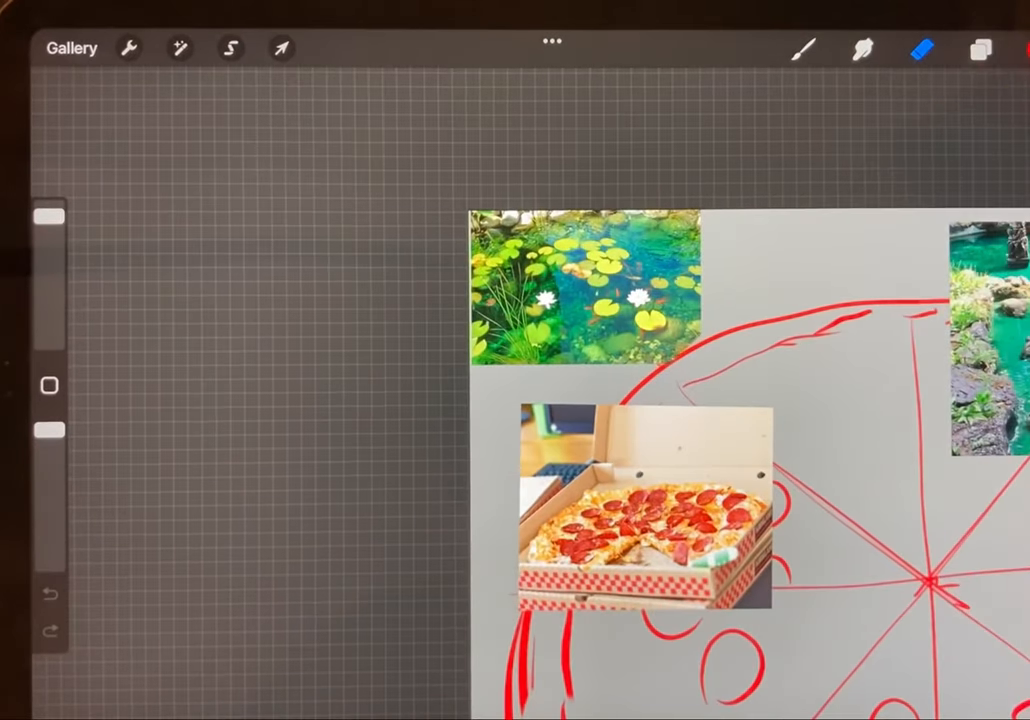
Select the brush to sketch crust rocks, lily pads and grasses around the pizza pond.
{"action": "left_click", "coordinate": [805, 48]}
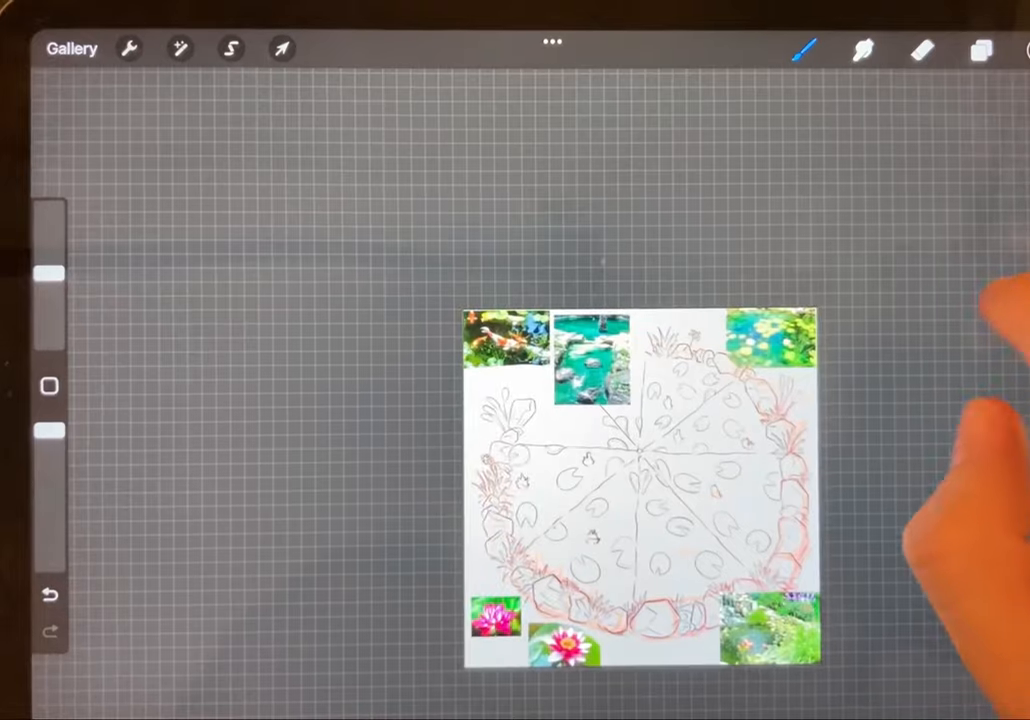
Inspect the layers and the Water Lines layer's blend mode in the Layers panel.
{"action": "left_click", "coordinate": [980, 50]}
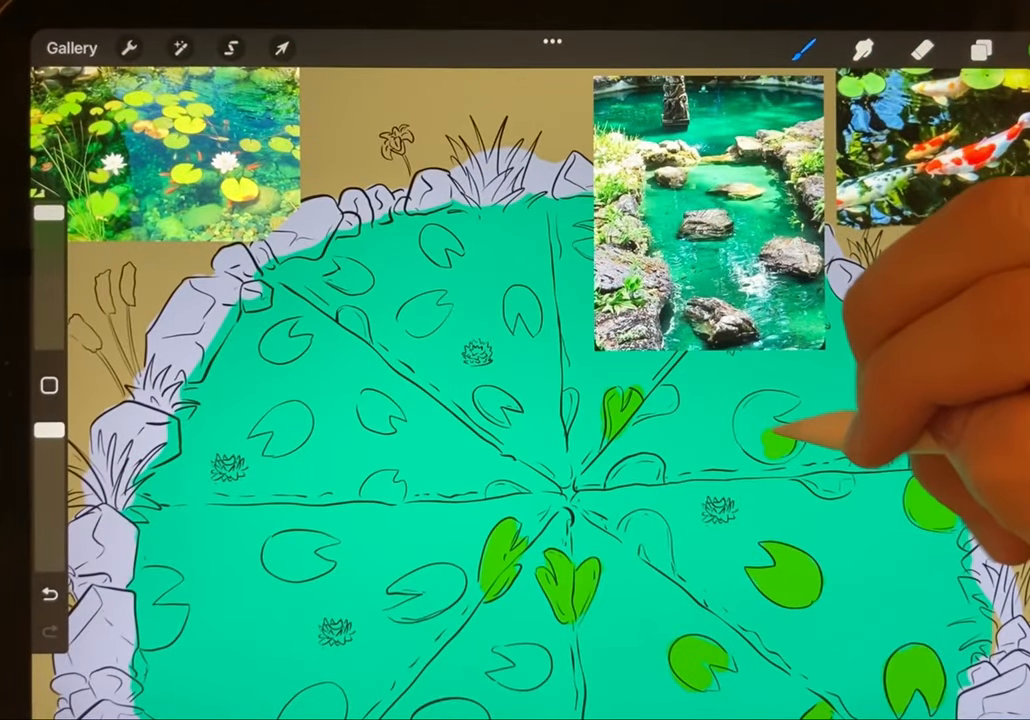
{"action": "left_click", "coordinate": [980, 49]}
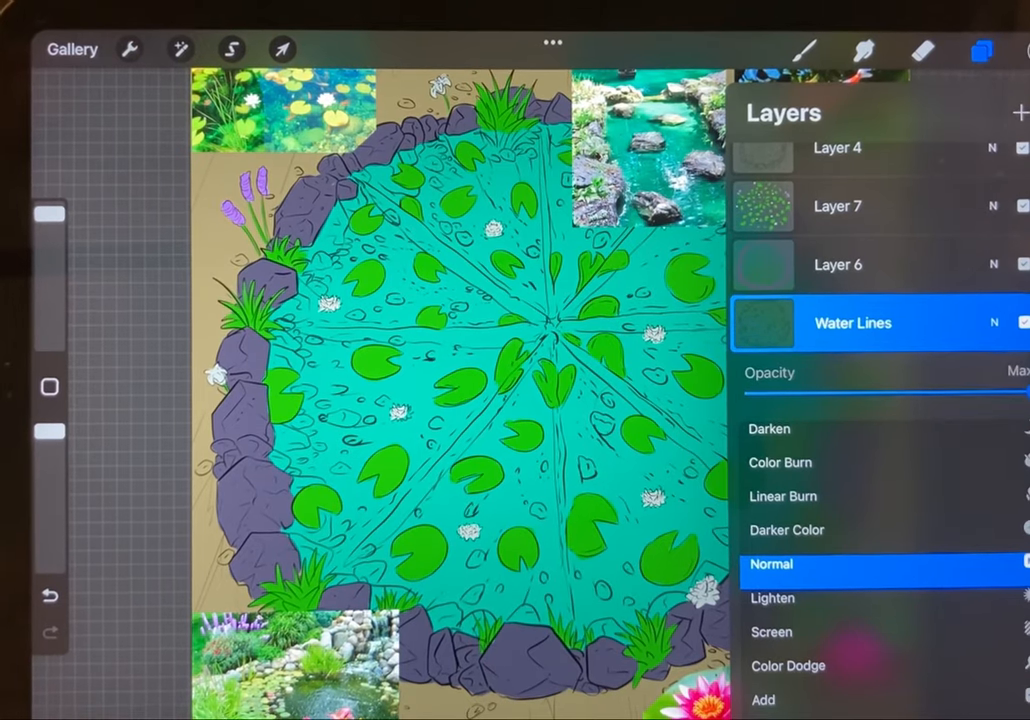